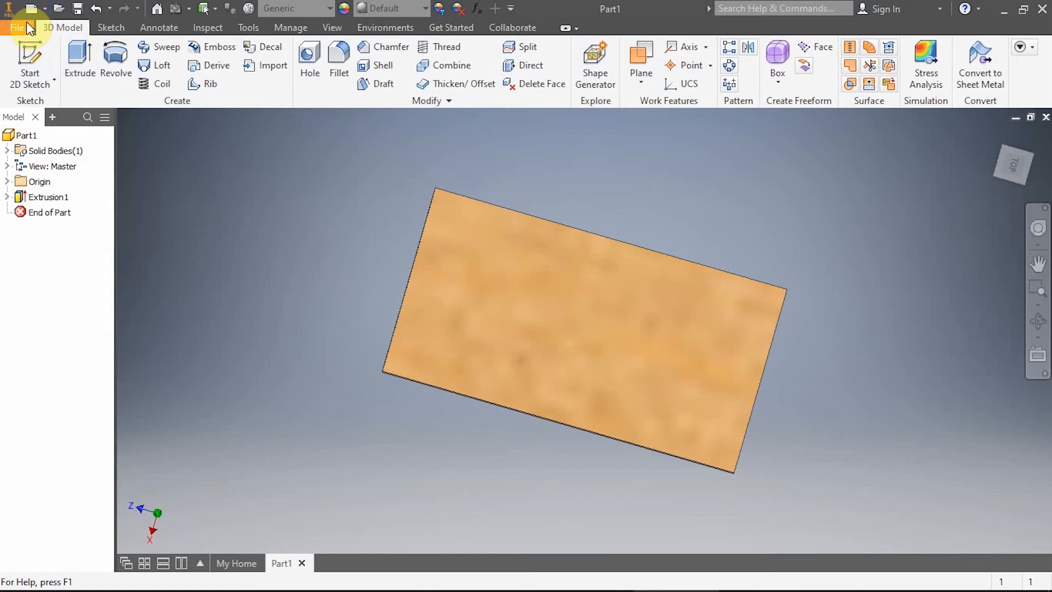
Create a new part from the Standard (in).ipt template, dismissing the style conflict warning
left_click(16, 27)
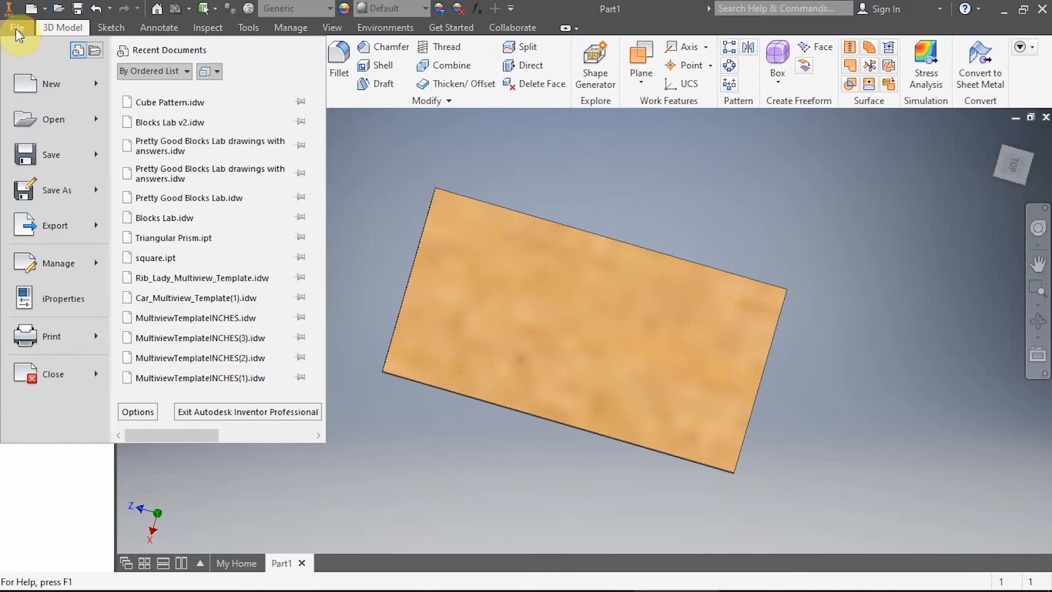
left_click(46, 84)
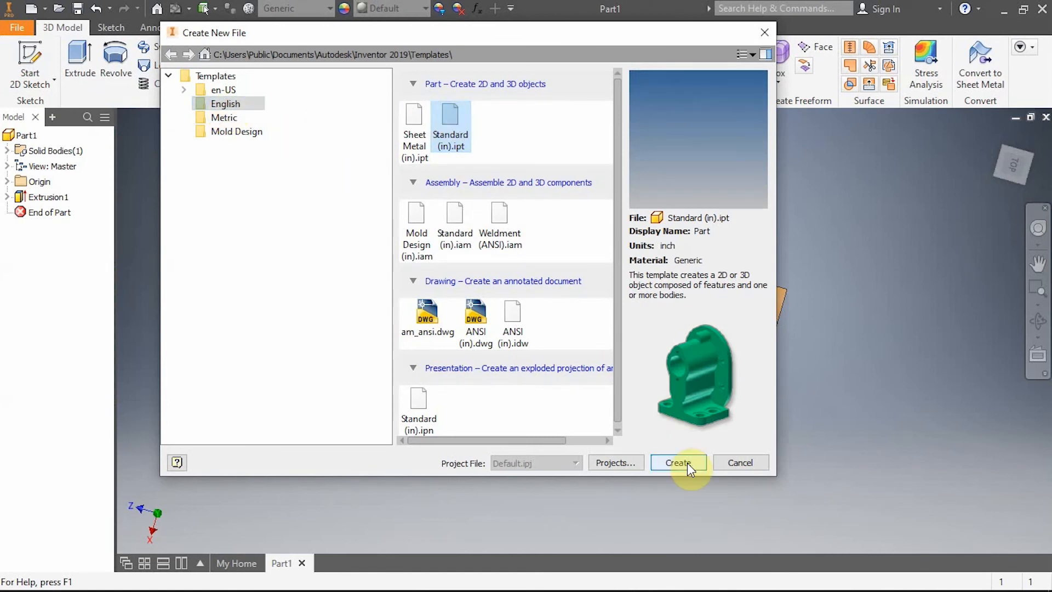
left_click(678, 463)
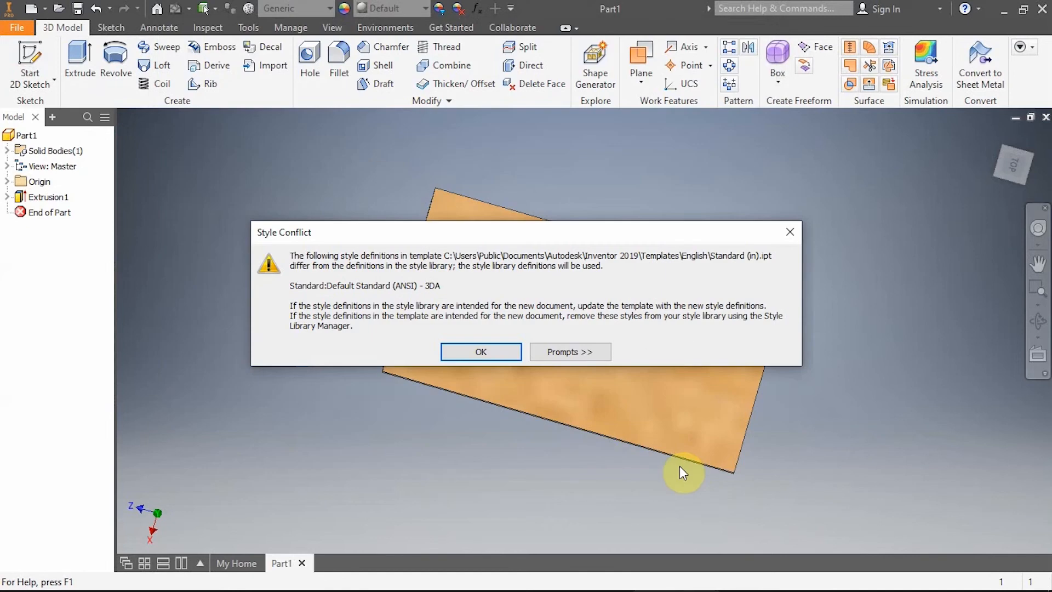
left_click(481, 352)
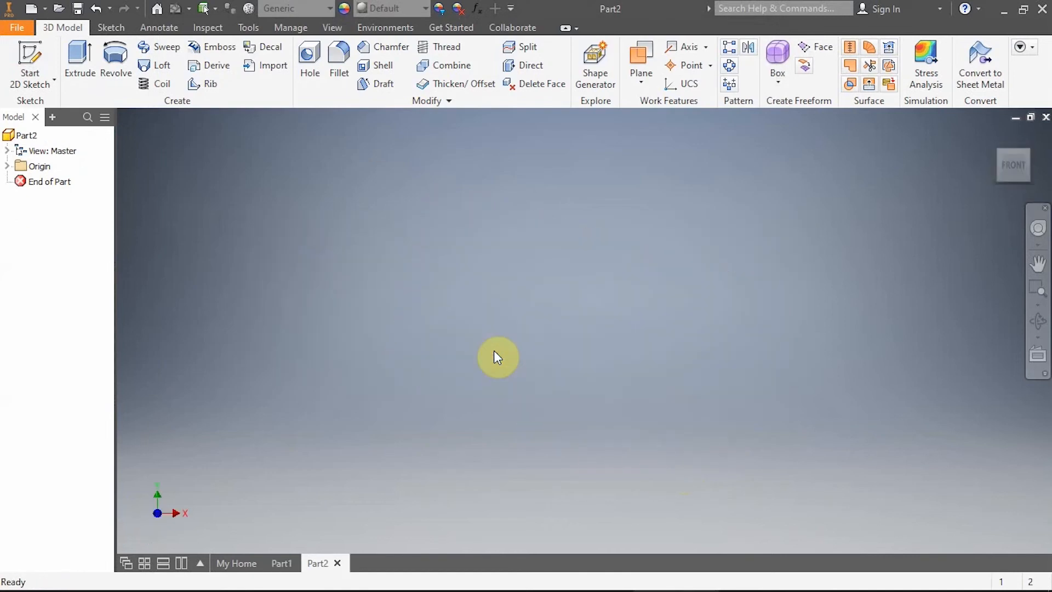
mouse_move(233, 229)
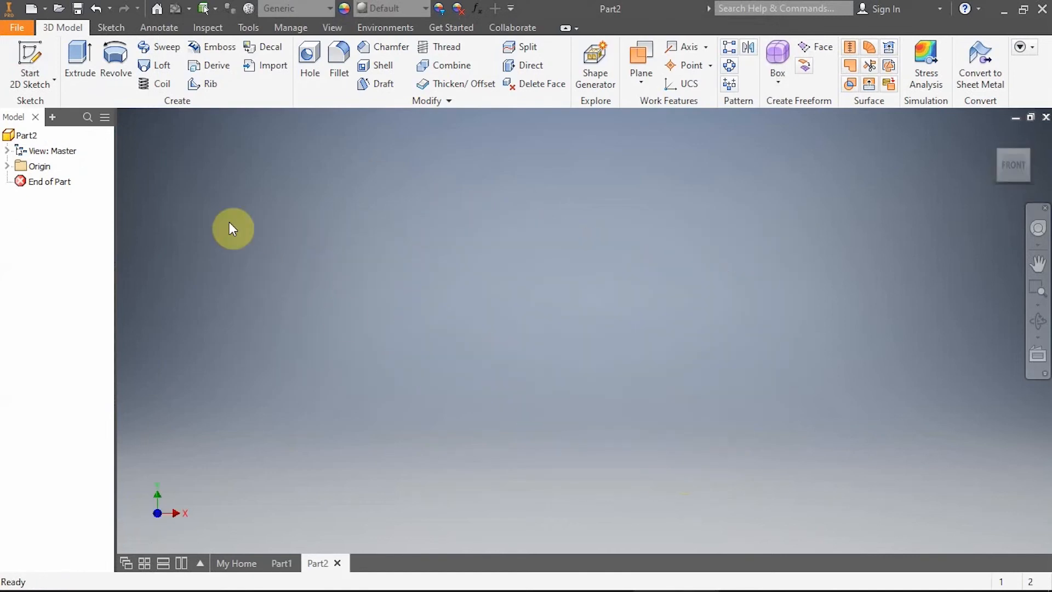
mouse_move(29, 55)
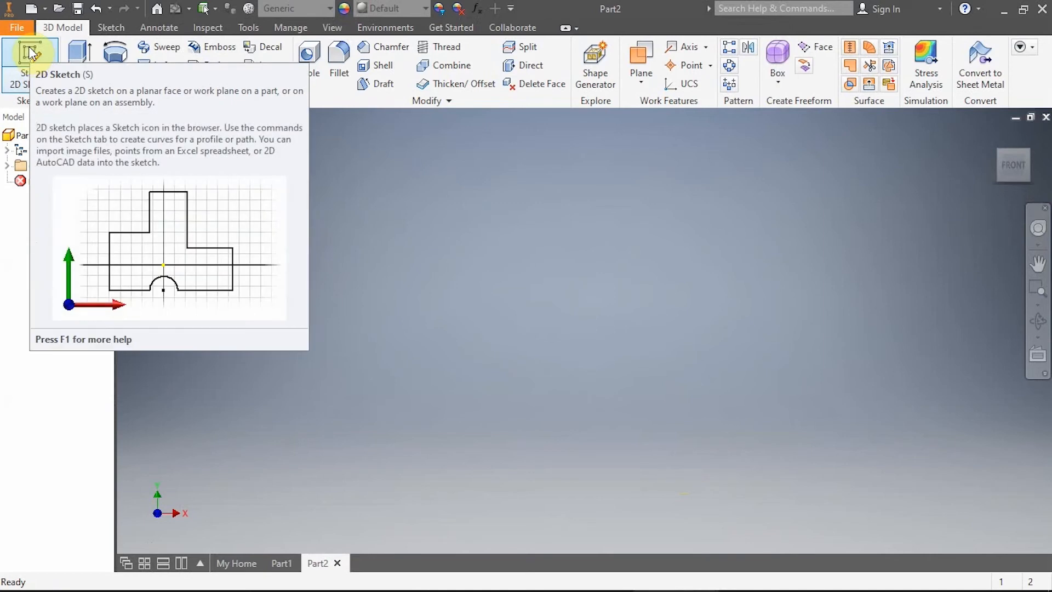
Start a 2D sketch on the XY plane and draw a rectangle from the origin
left_click(31, 60)
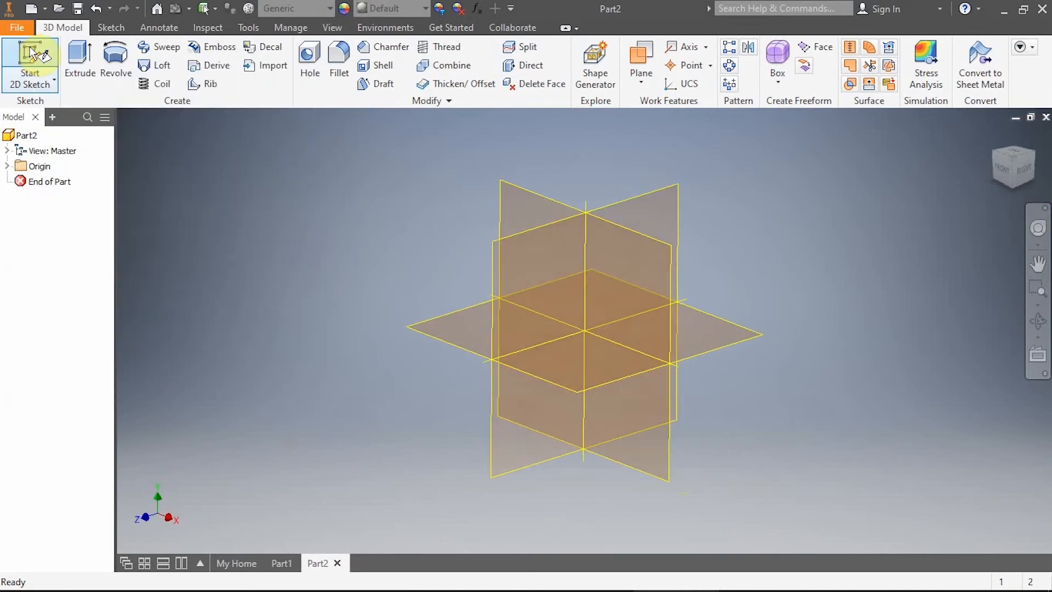
left_click(30, 60)
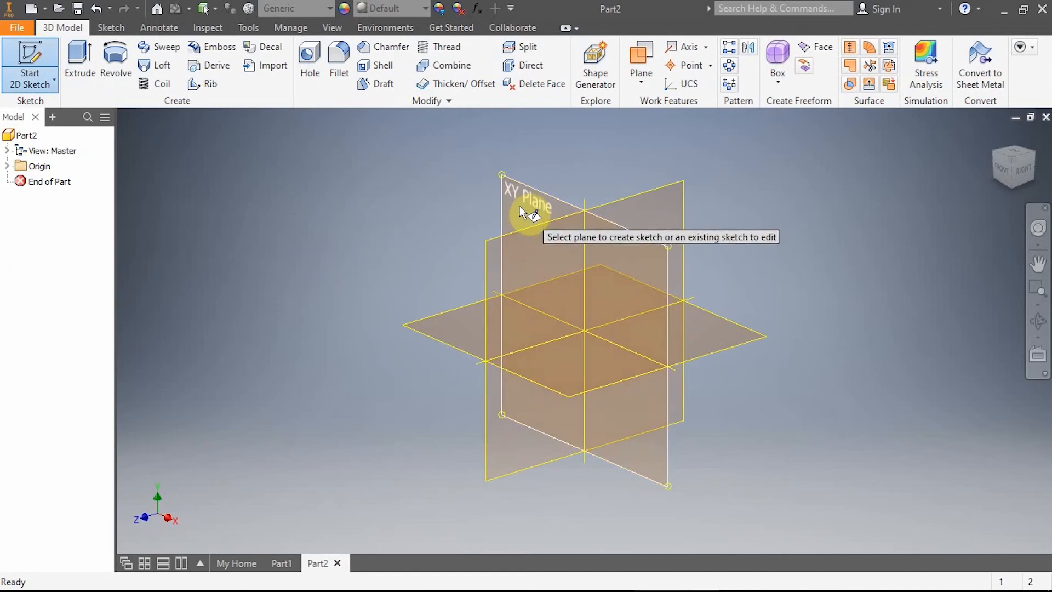
left_click(530, 206)
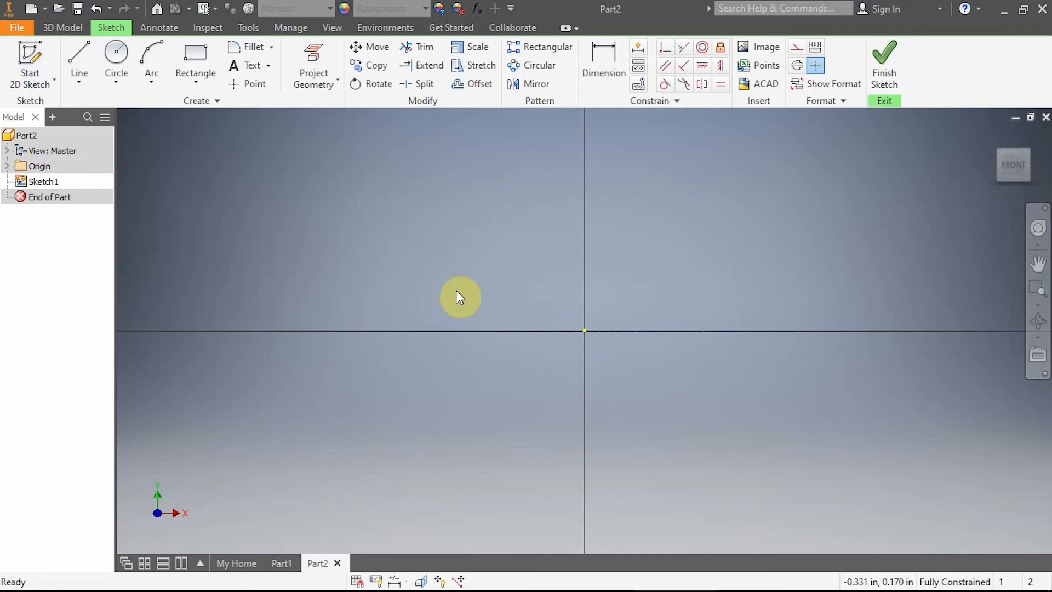
mouse_move(572, 374)
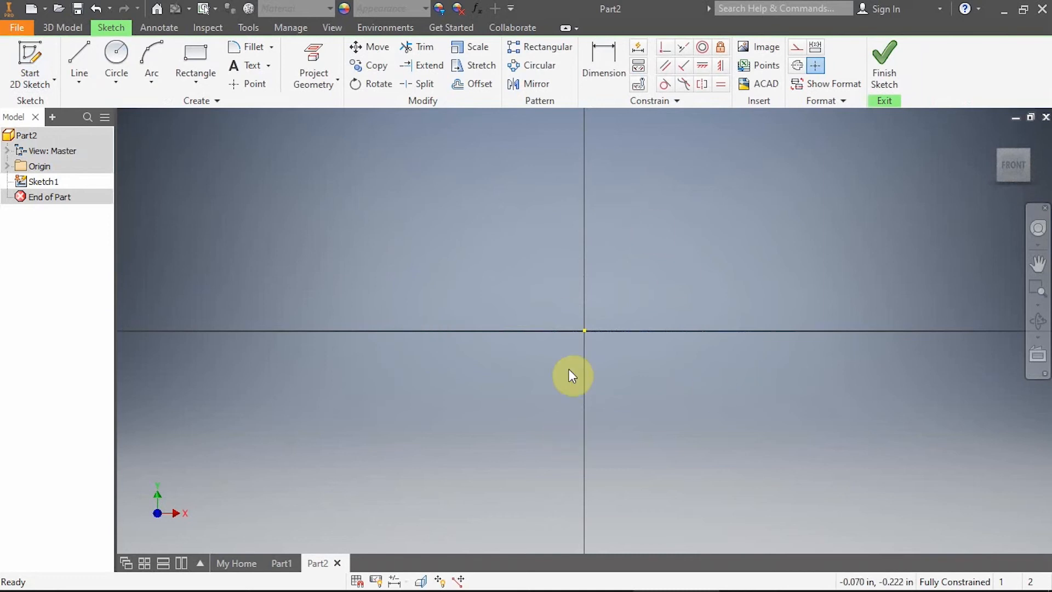
mouse_move(308, 250)
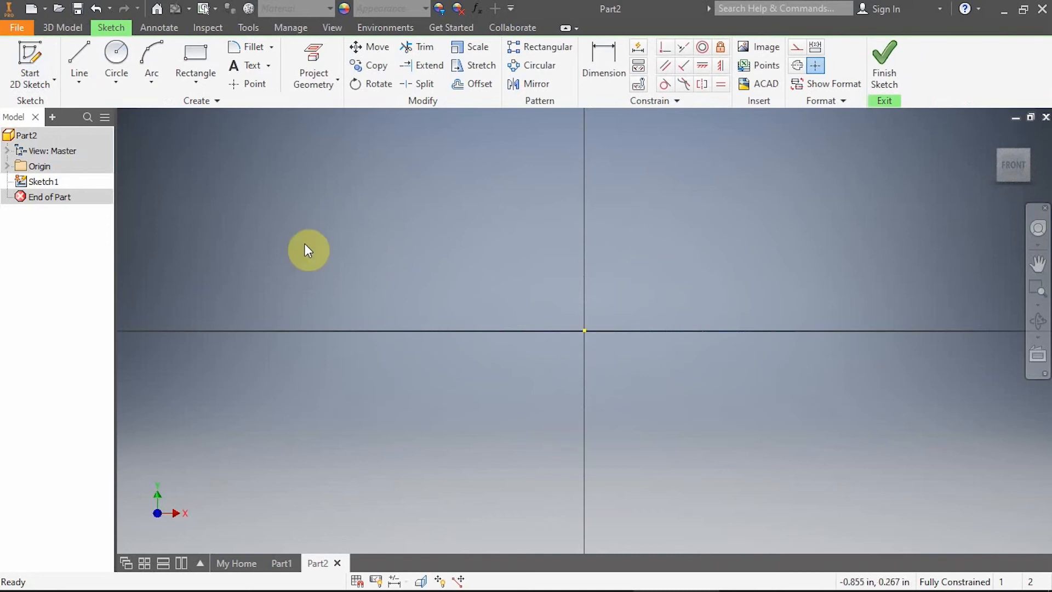
left_click(195, 60)
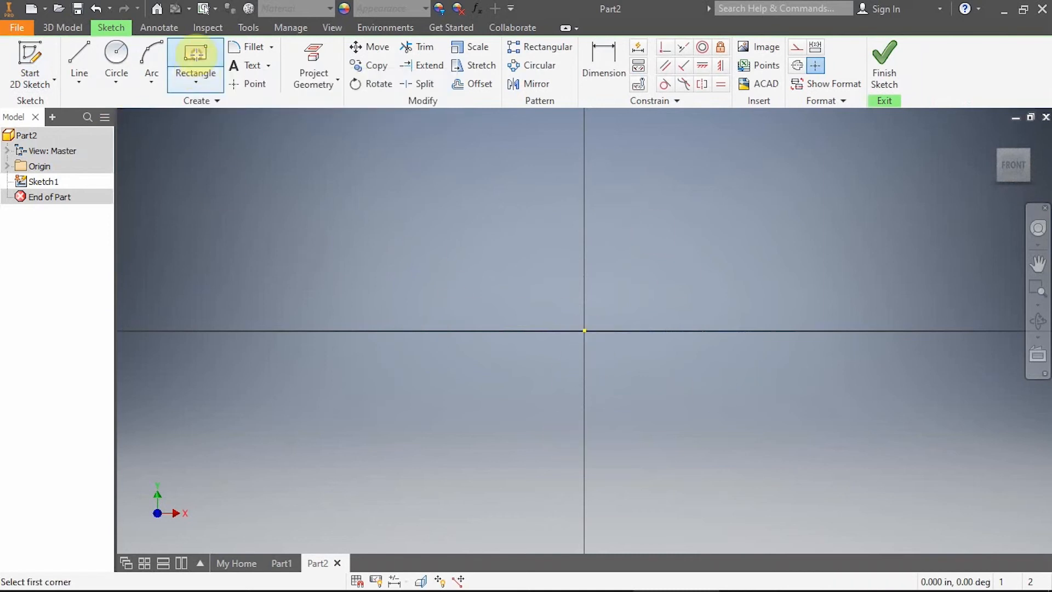
left_click(584, 330)
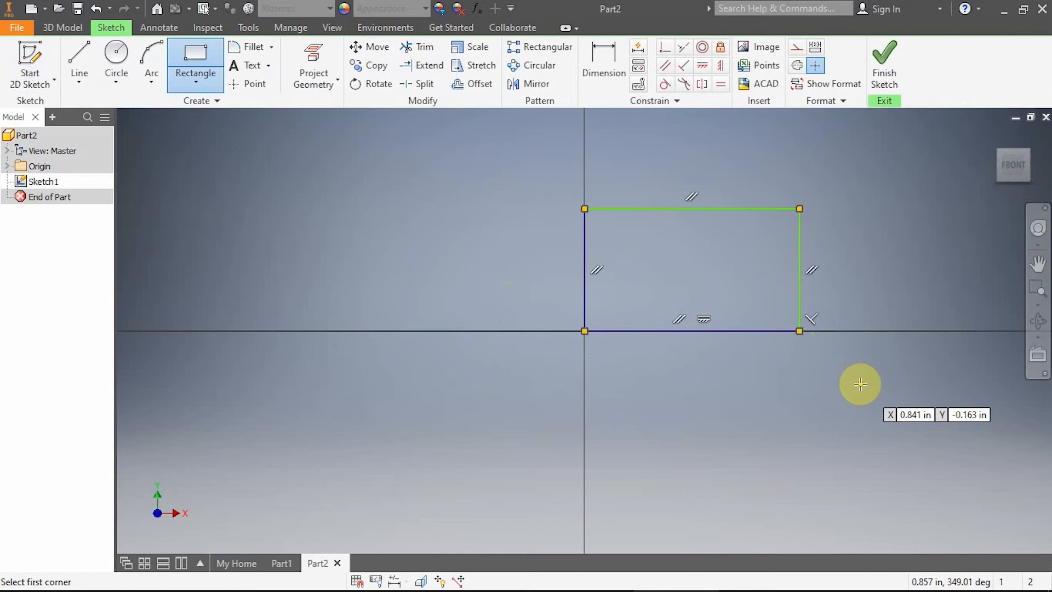
mouse_move(586, 203)
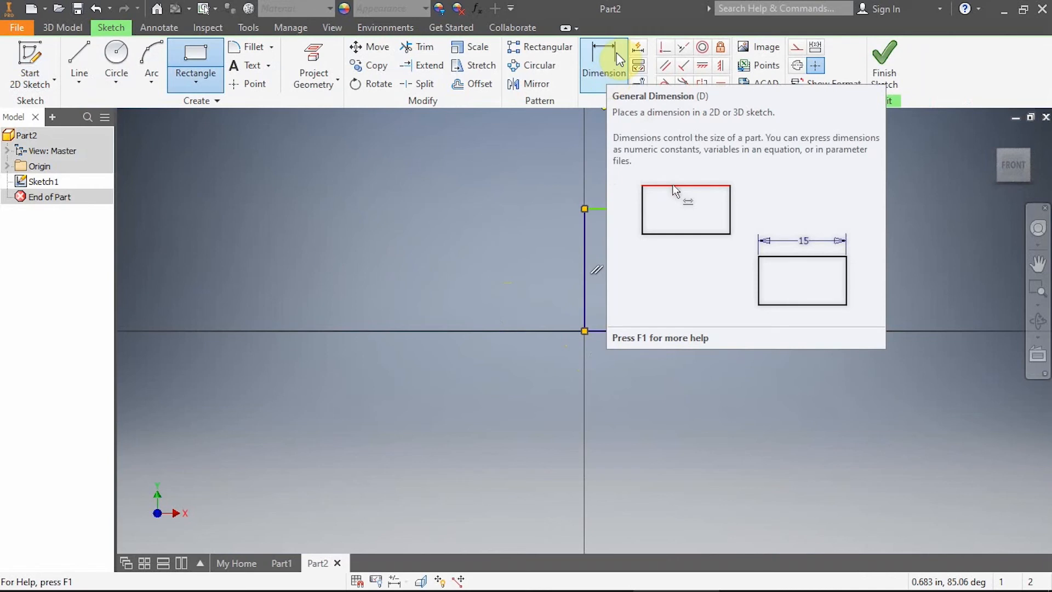
Dimension the rectangle's bottom edge to a 3 inch width, placed below the rectangle
left_click(603, 60)
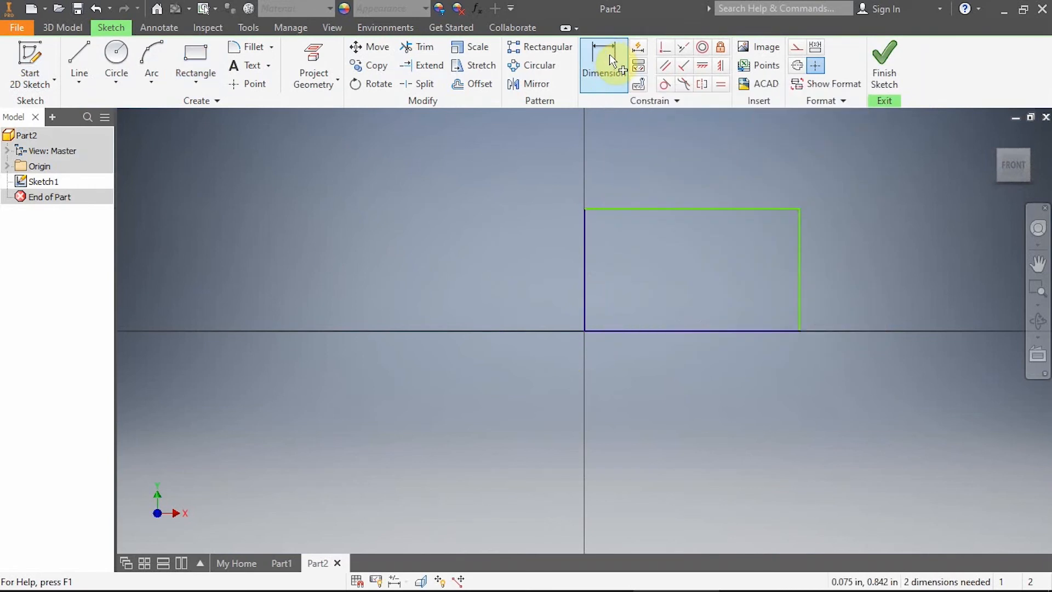
left_click(603, 65)
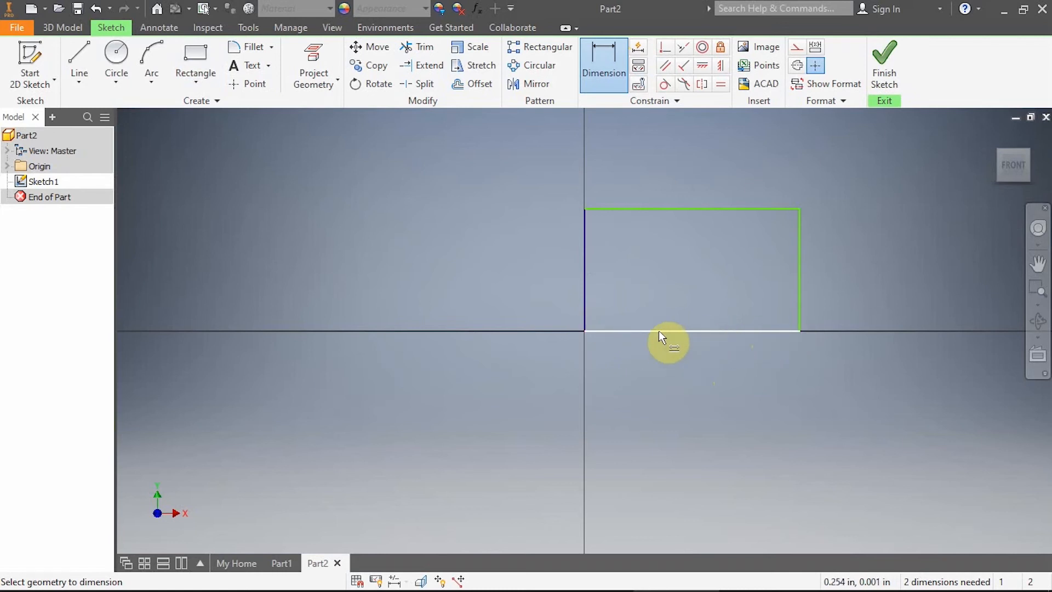
mouse_move(788, 339)
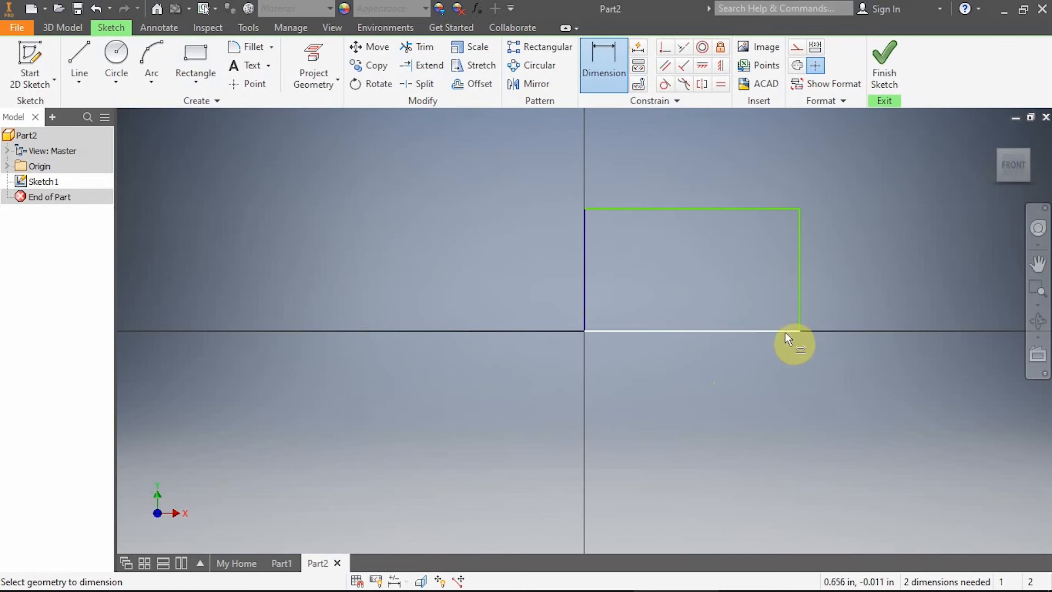
mouse_move(700, 339)
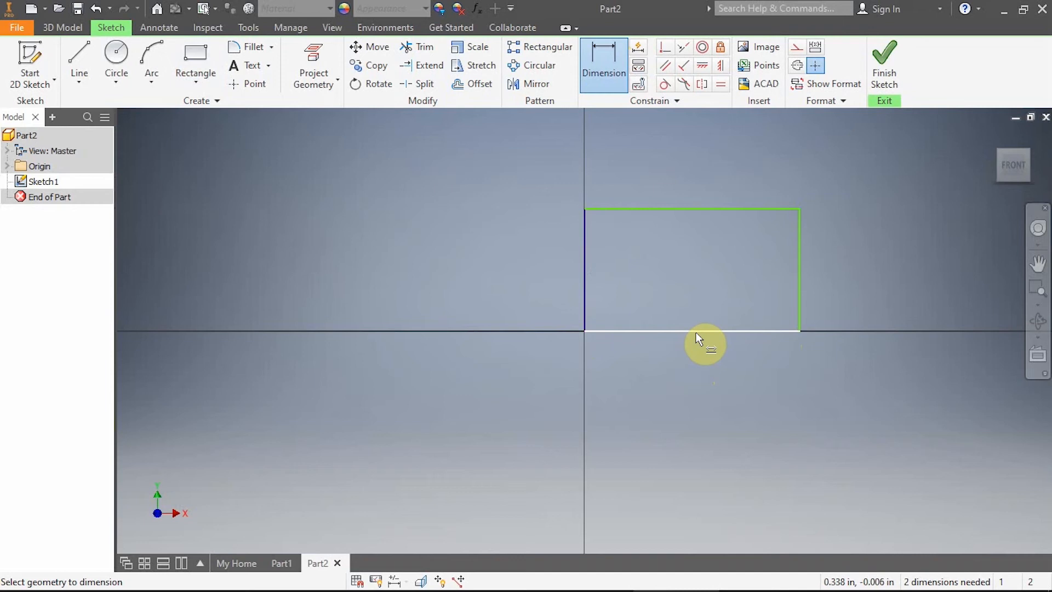
mouse_move(700, 337)
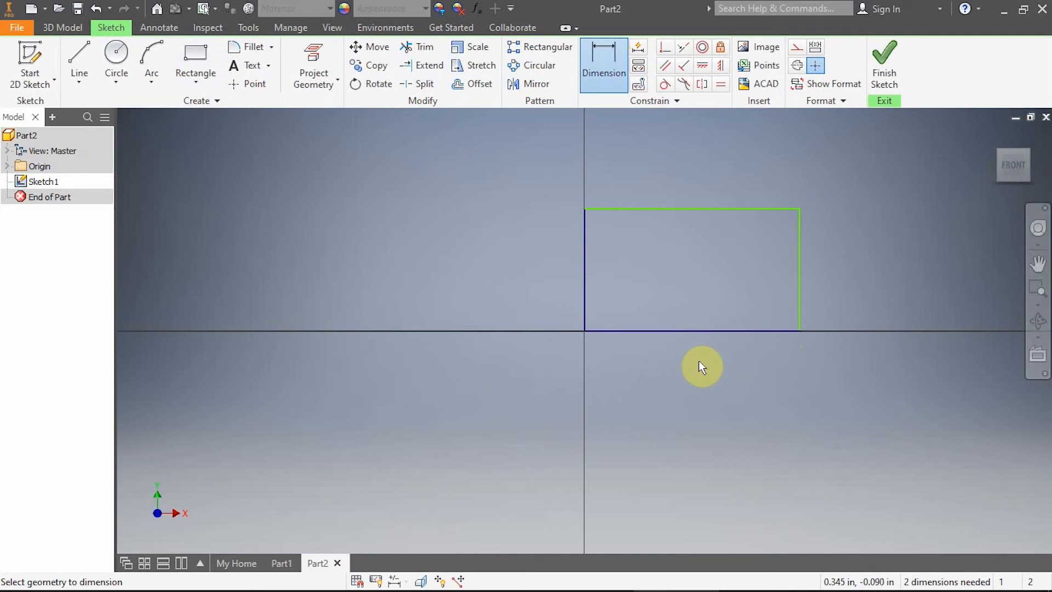
mouse_move(703, 333)
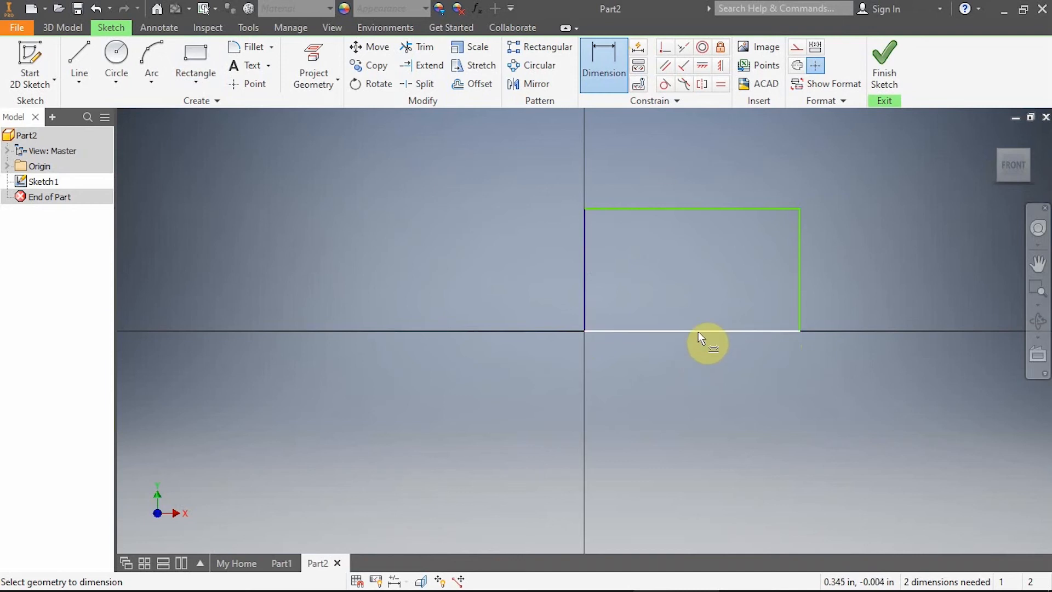
left_click(692, 330)
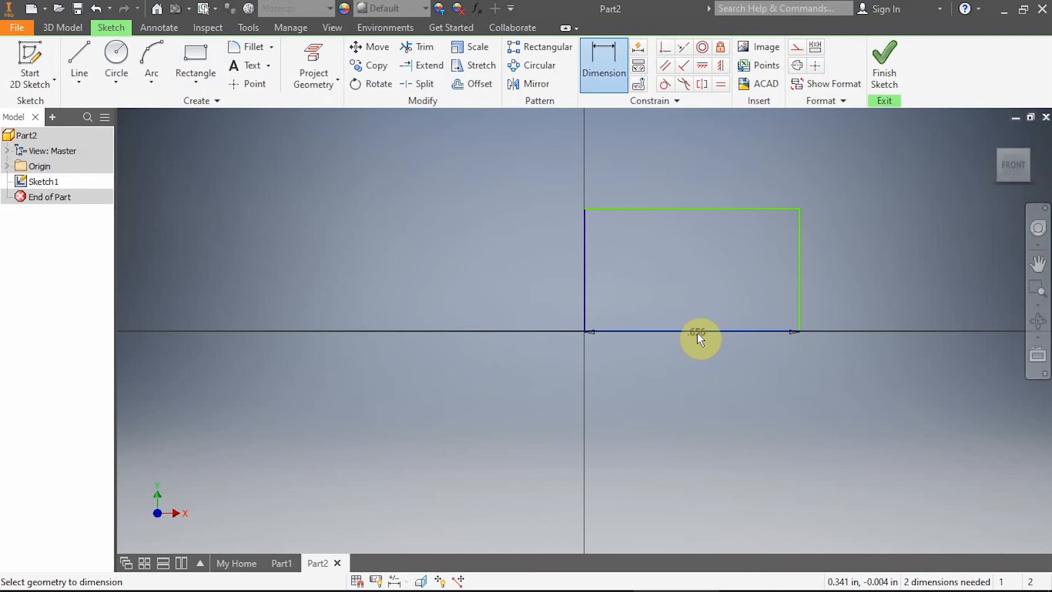
left_click_drag(699, 335, 695, 369)
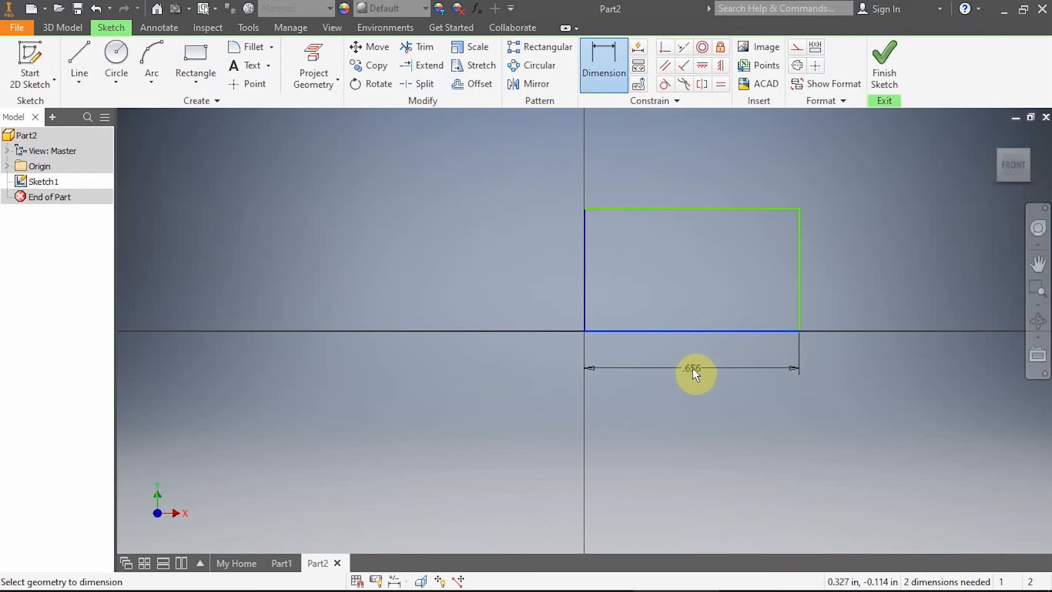
left_click(692, 367)
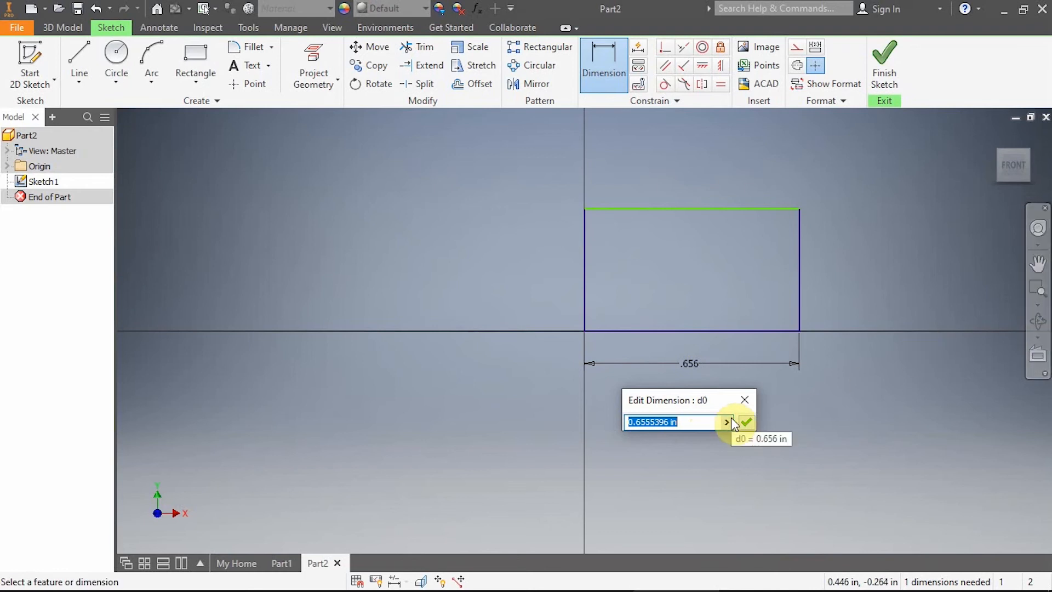
type("3")
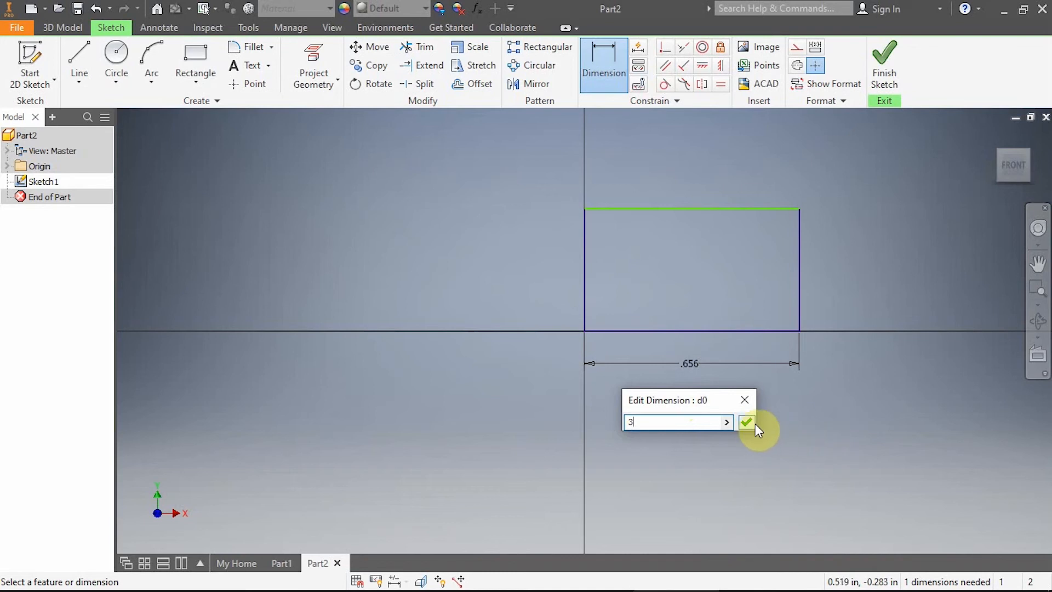
left_click(747, 422)
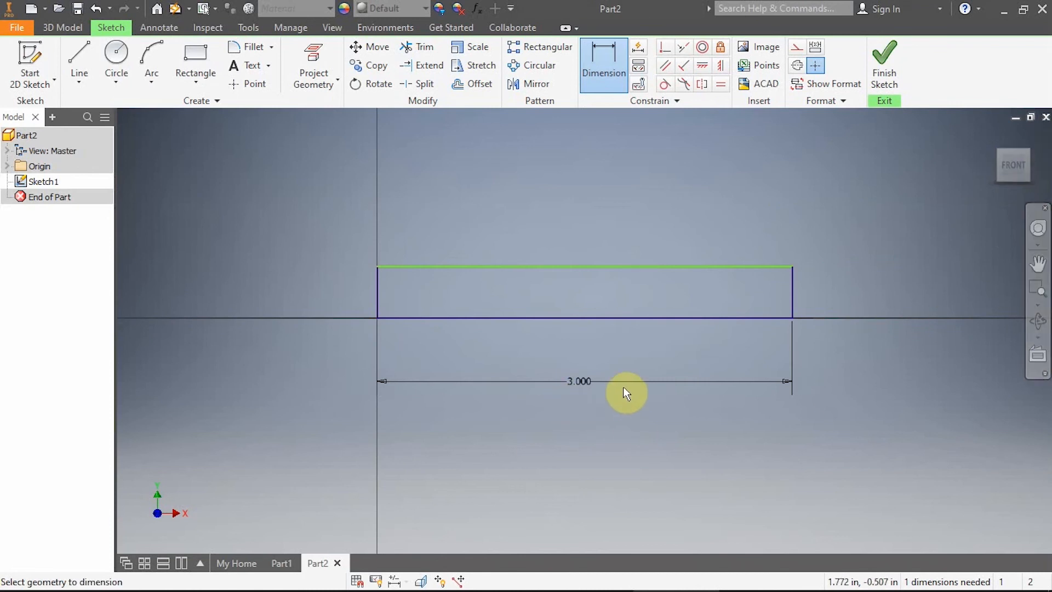
mouse_move(616, 119)
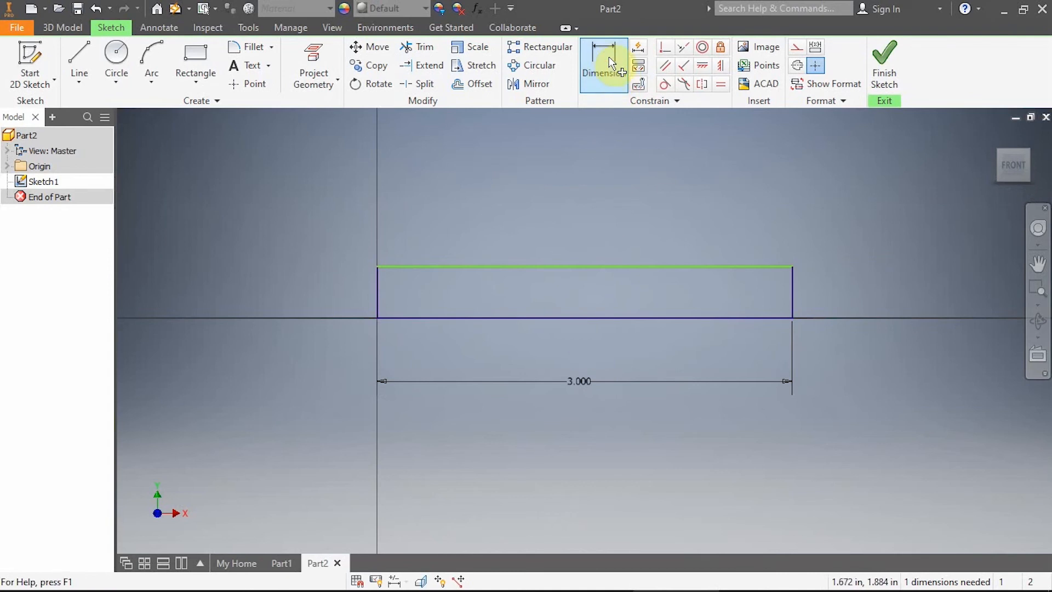
Add a 1 inch height dimension to the rectangle's left vertical edge
left_click(603, 65)
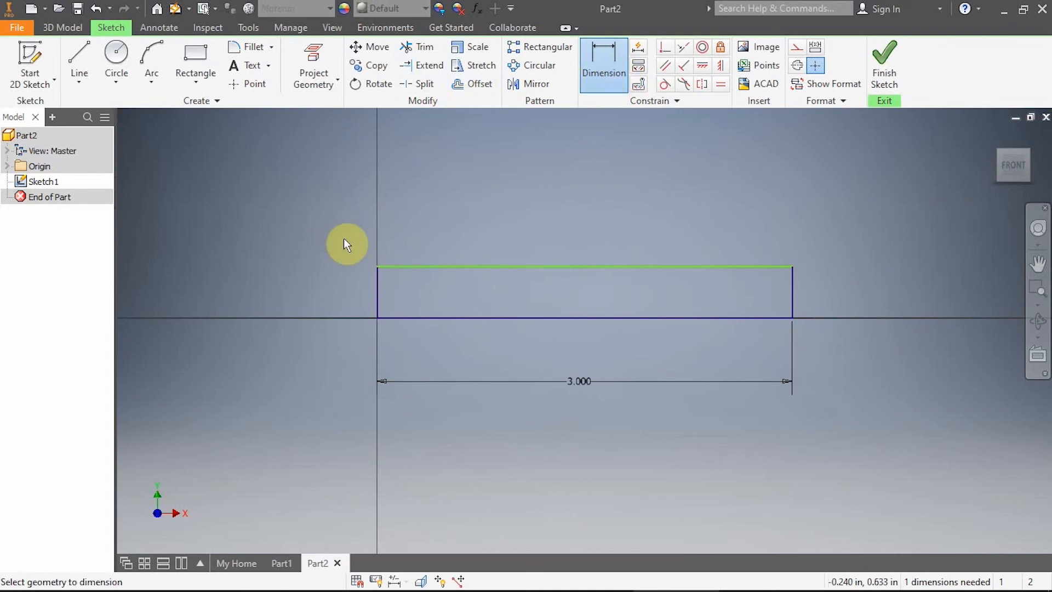
mouse_move(382, 316)
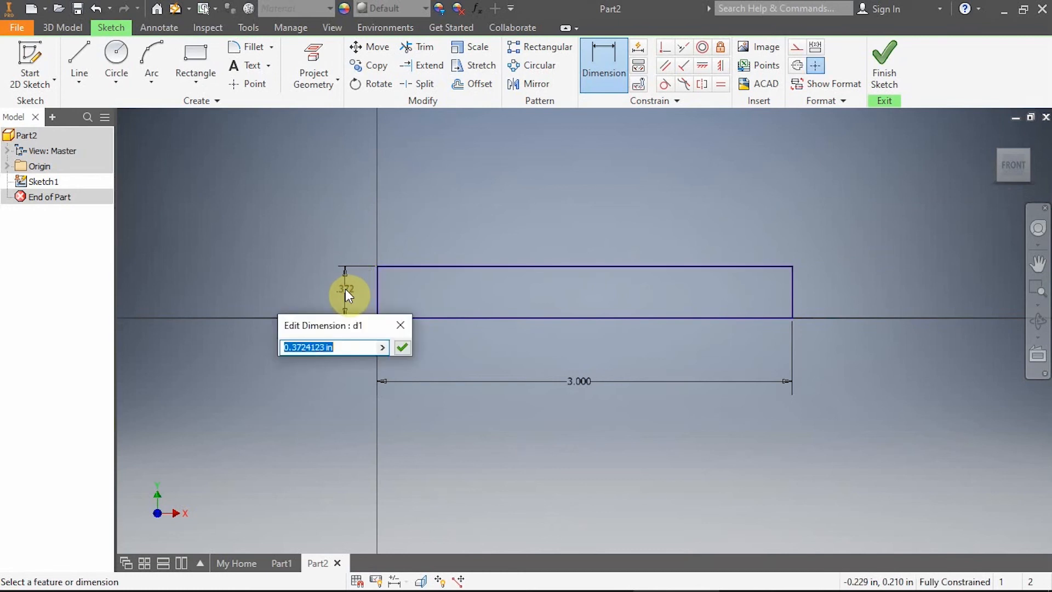
type("1")
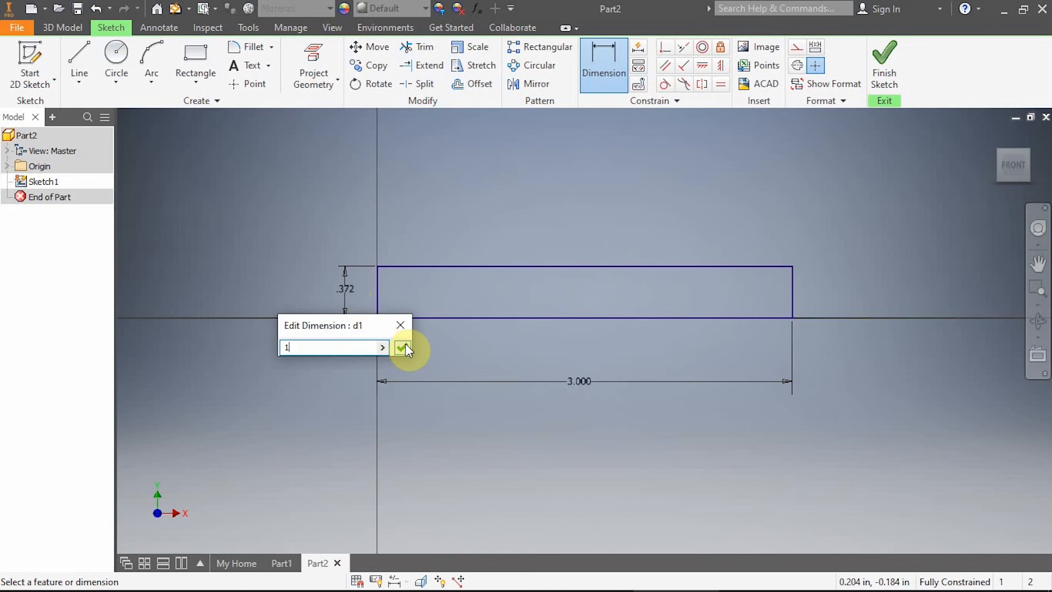
left_click(406, 348)
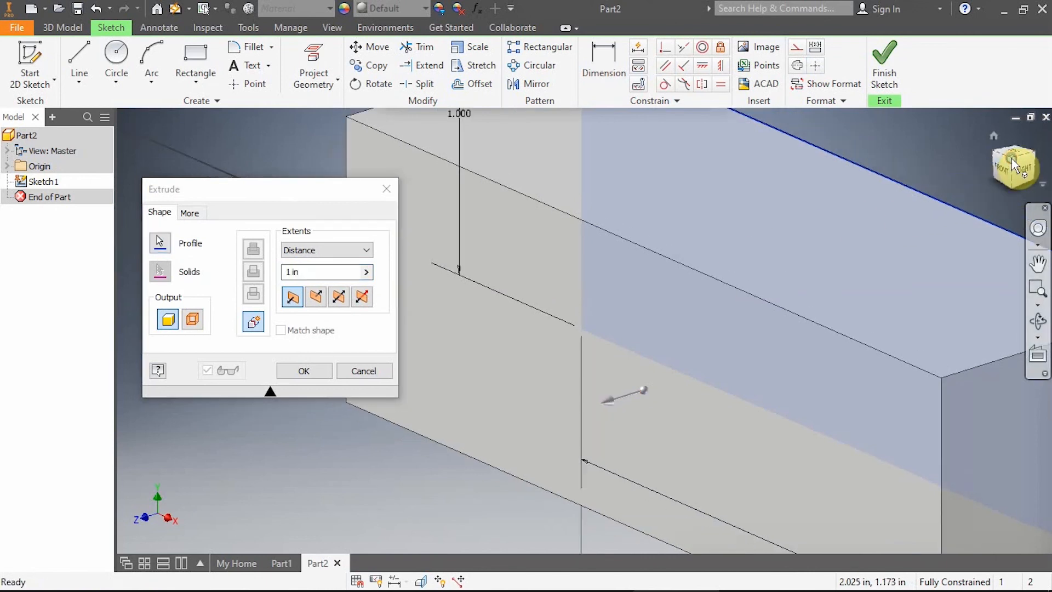
Extrude the sketch 0.75 inches, viewed isometrically via the ViewCube corner
left_click(362, 297)
type(".75")
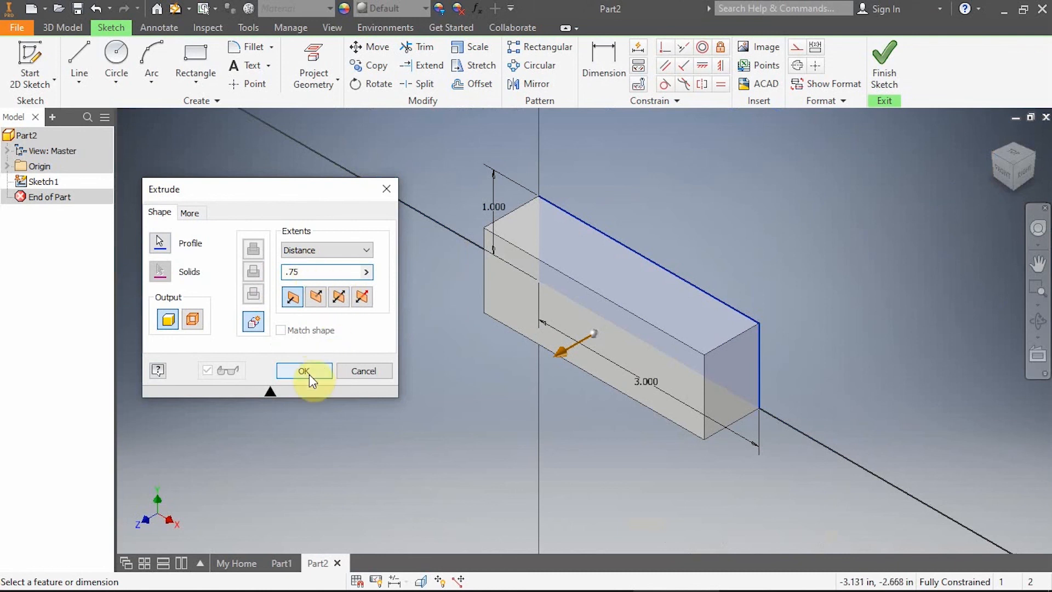
left_click(303, 371)
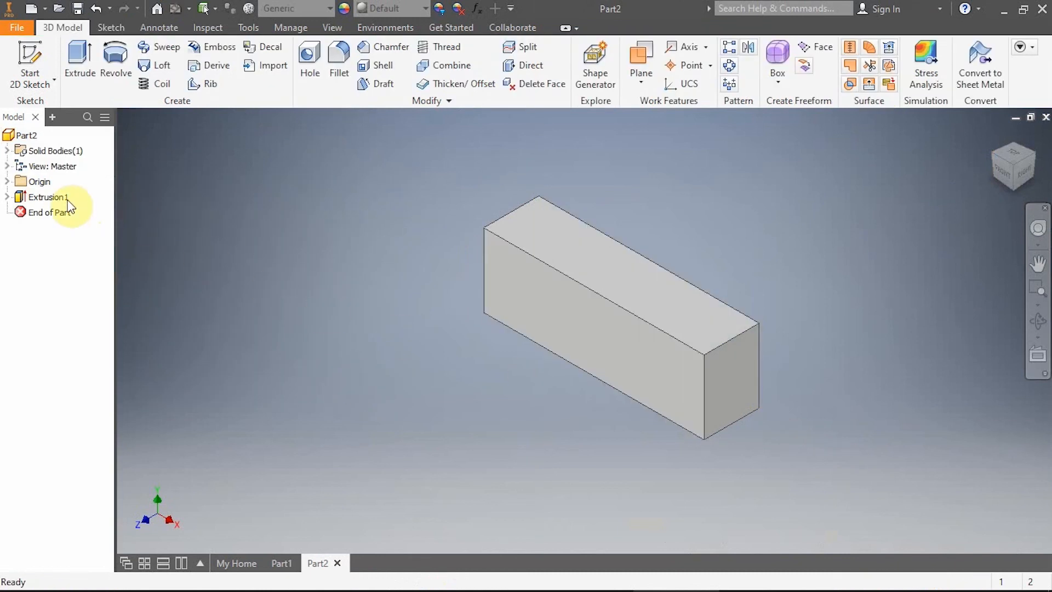
Set Extrusion1's feature appearance to Red Oak - Natural Low Gloss in its Properties
left_click(47, 197)
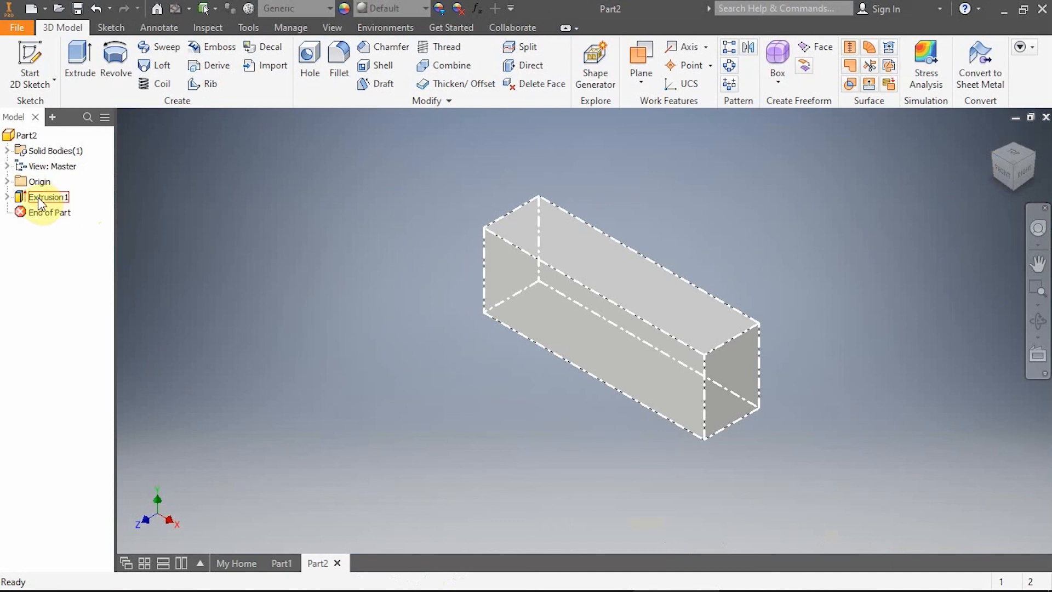
left_click(47, 196)
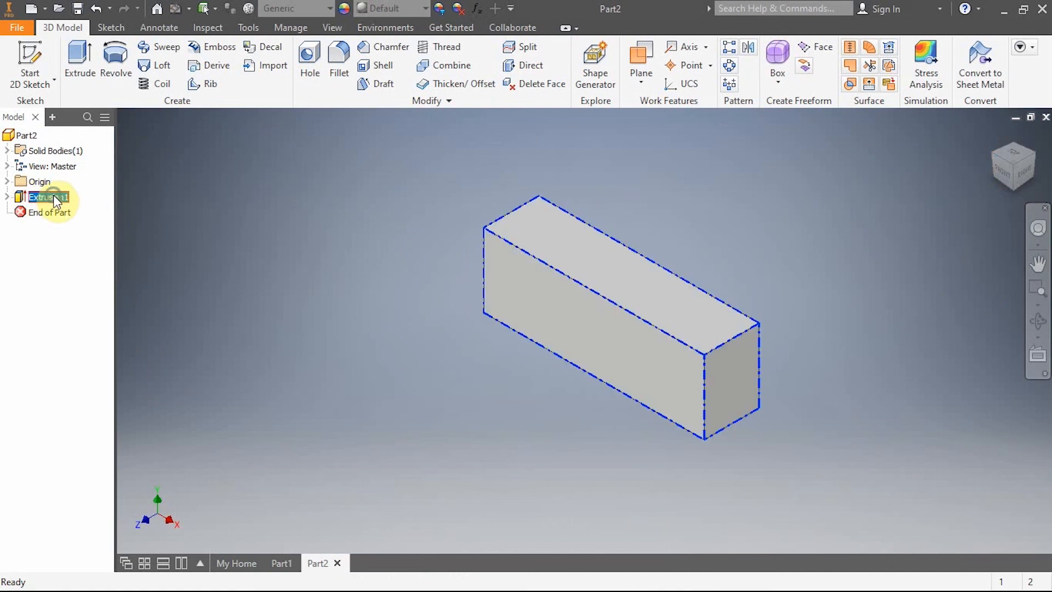
right_click(44, 196)
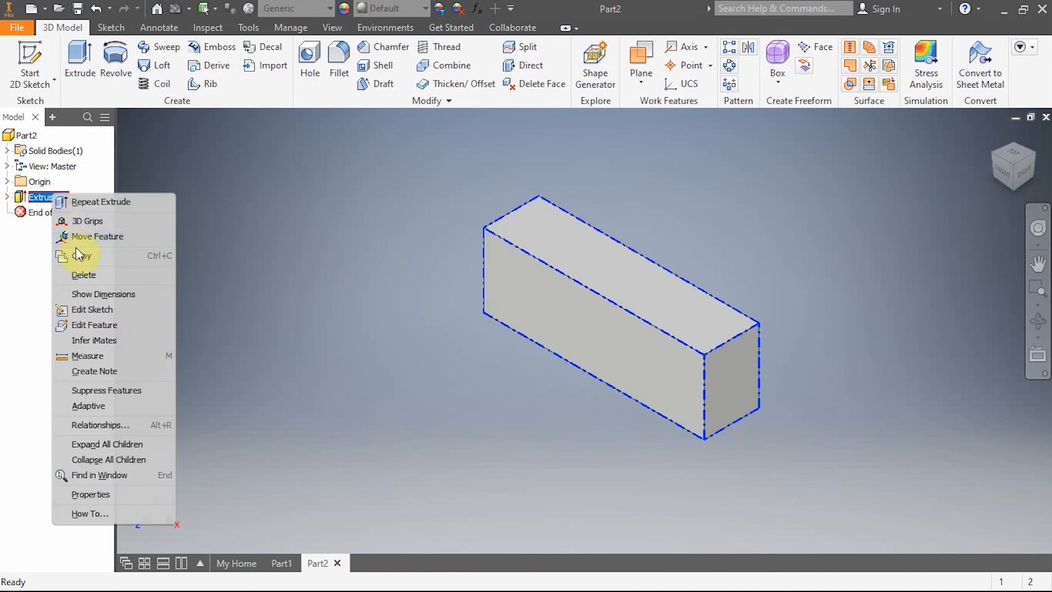
mouse_move(107, 494)
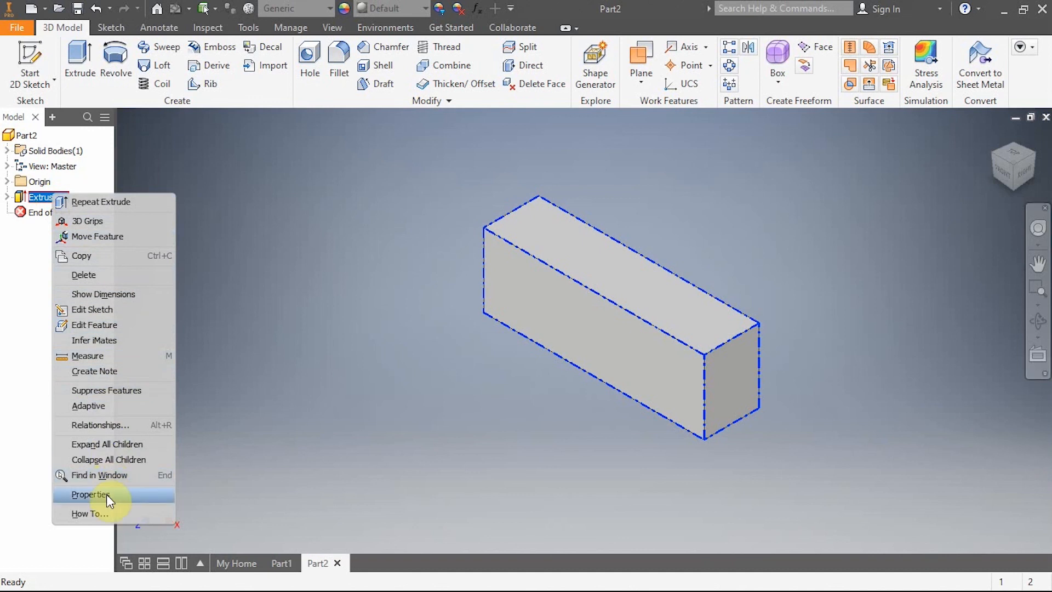
left_click(89, 494)
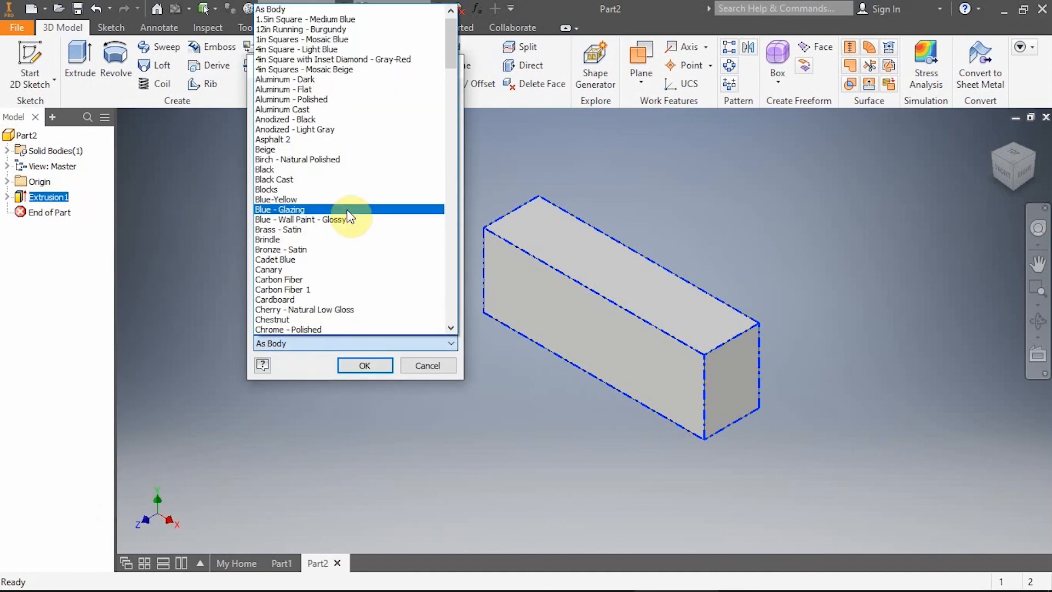
scroll("down", 3)
type("Red")
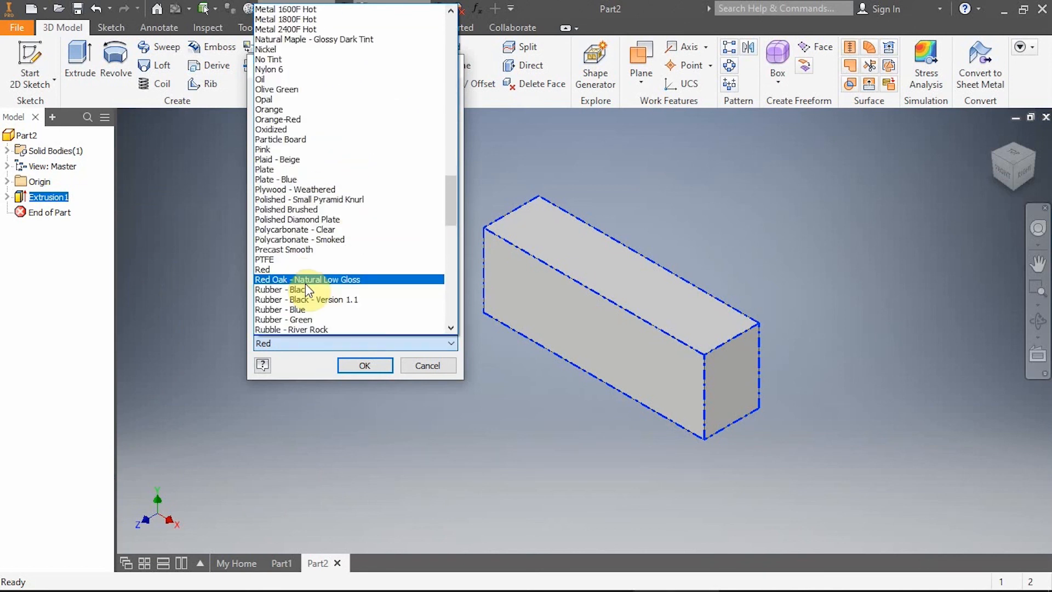
mouse_move(364, 287)
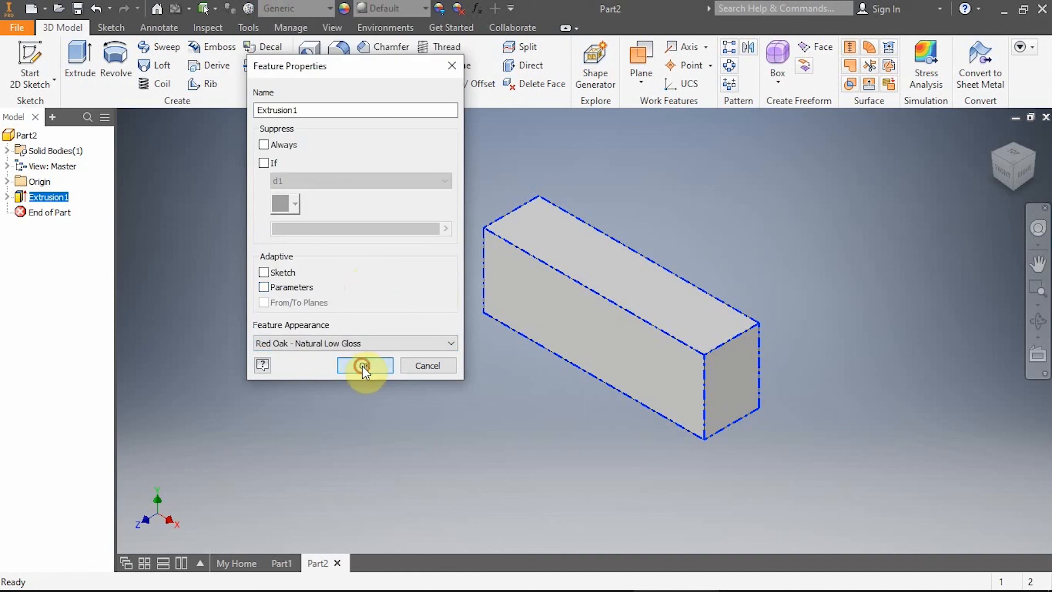
left_click(365, 365)
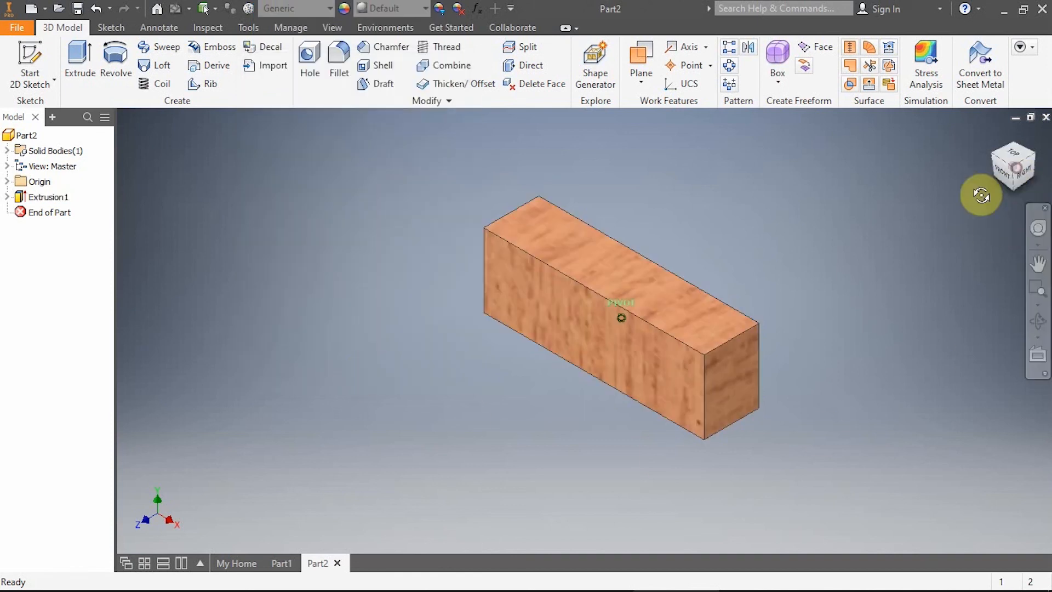
View the wood block from the front, then orbit to see its top and side
left_click(1013, 165)
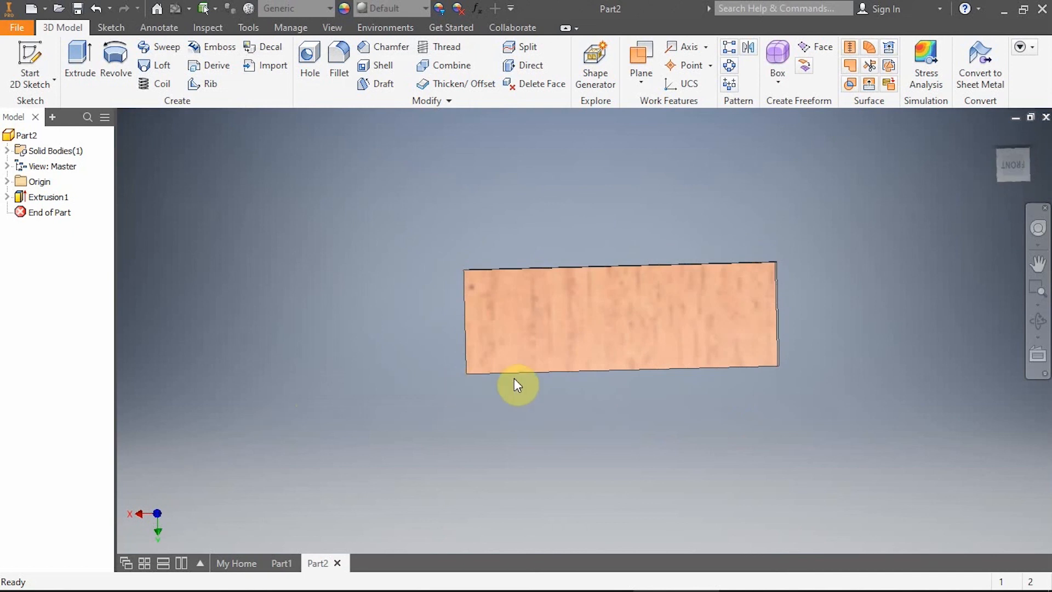
mouse_move(436, 282)
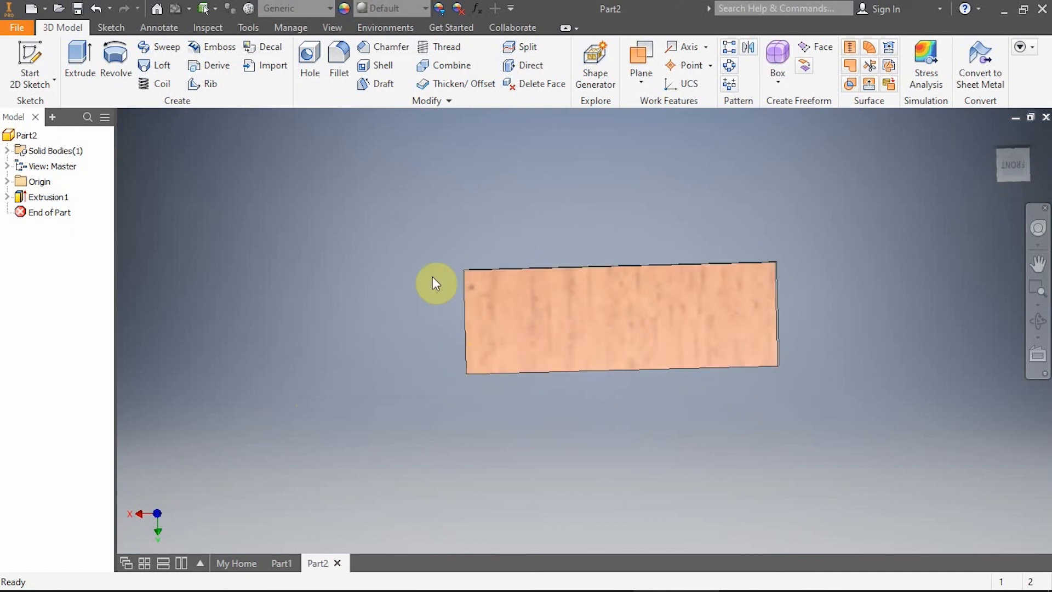
left_click_drag(436, 284, 936, 209)
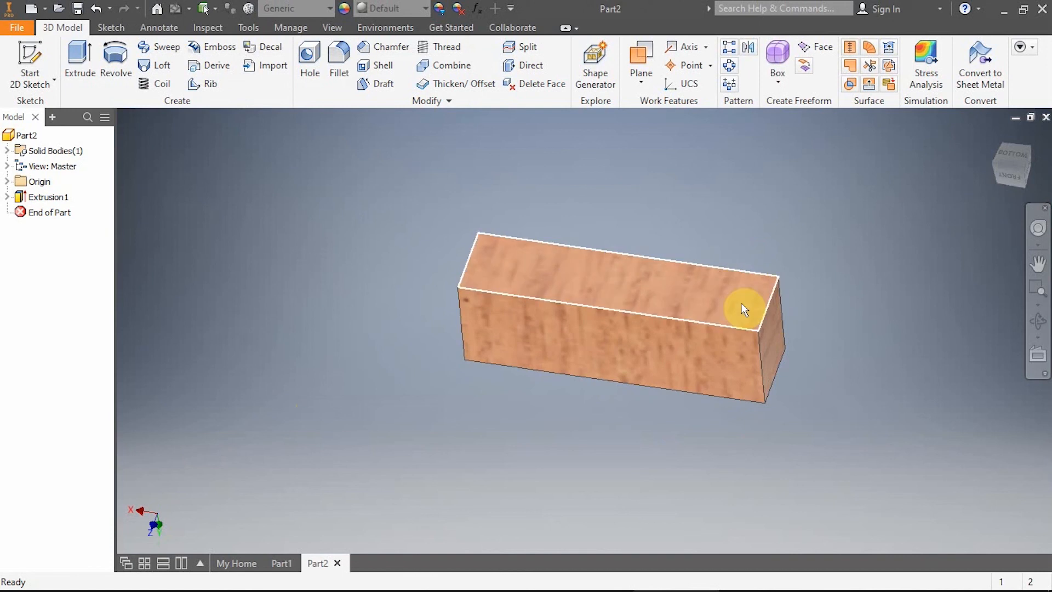
left_click(743, 308)
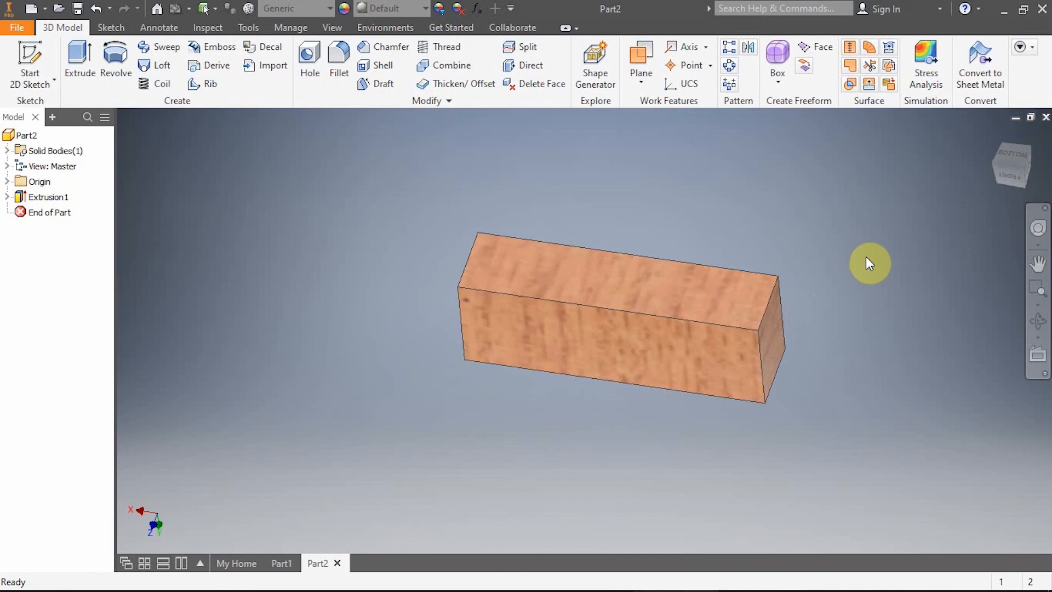
mouse_move(848, 230)
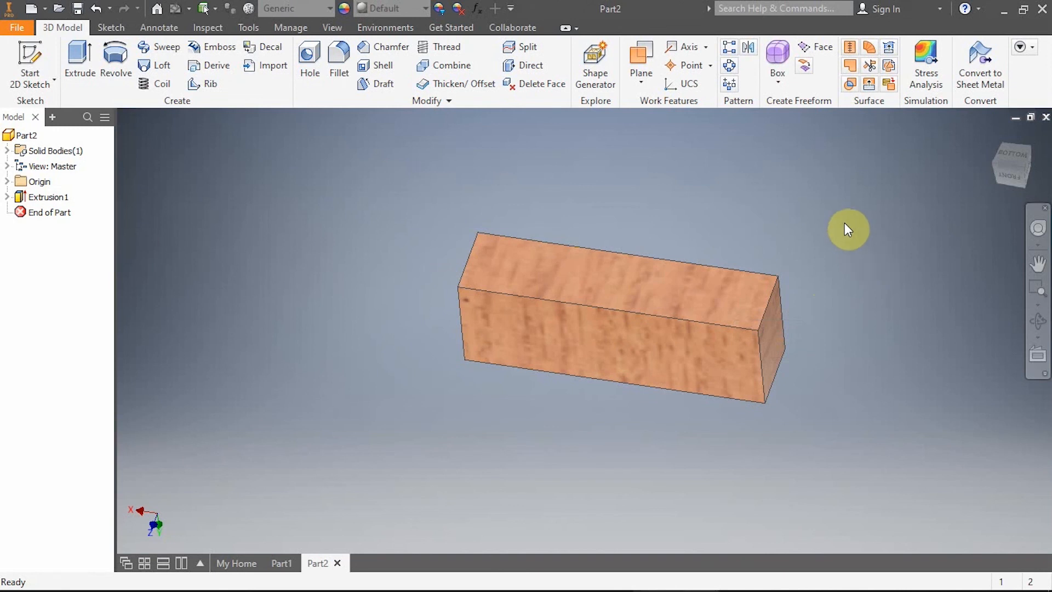